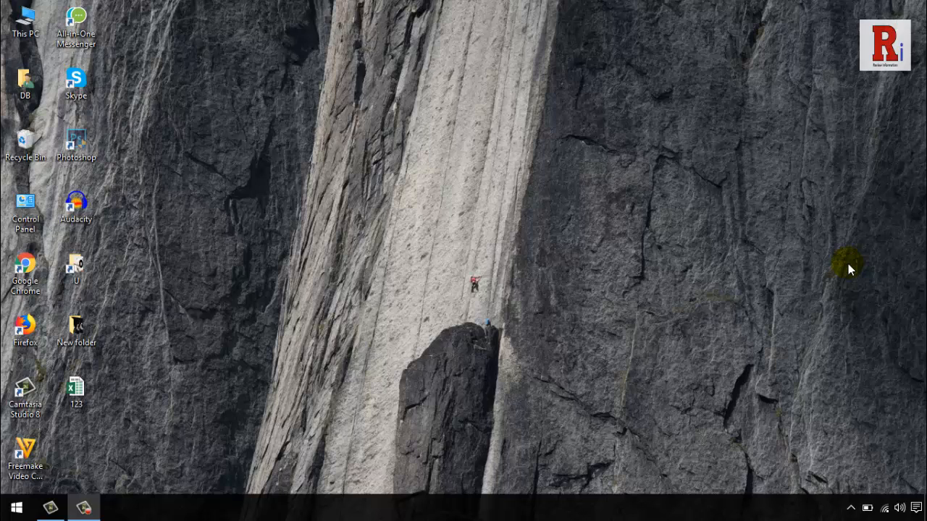
mouse_move(305, 208)
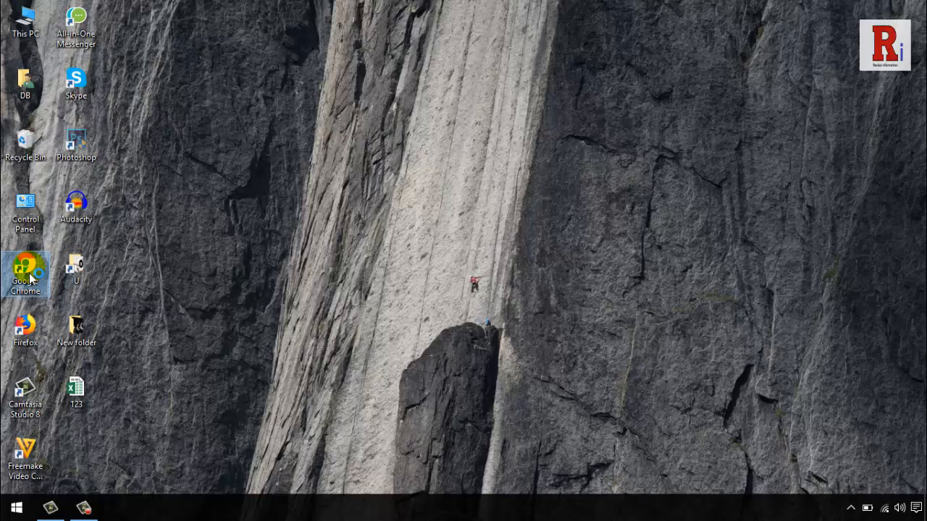
Step: Launch Google Chrome from its desktop shortcut
double_click(25, 271)
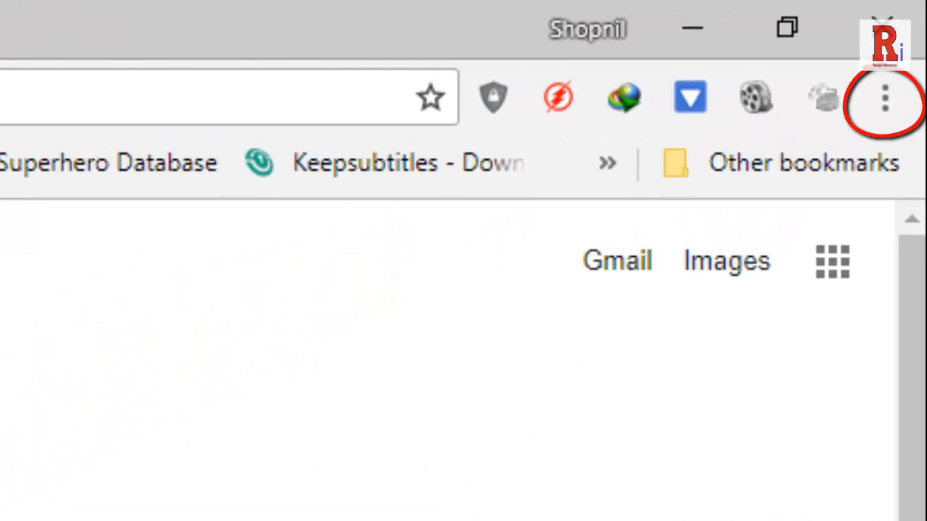
Step: Open Chrome Settings from the three-dot menu
click(884, 97)
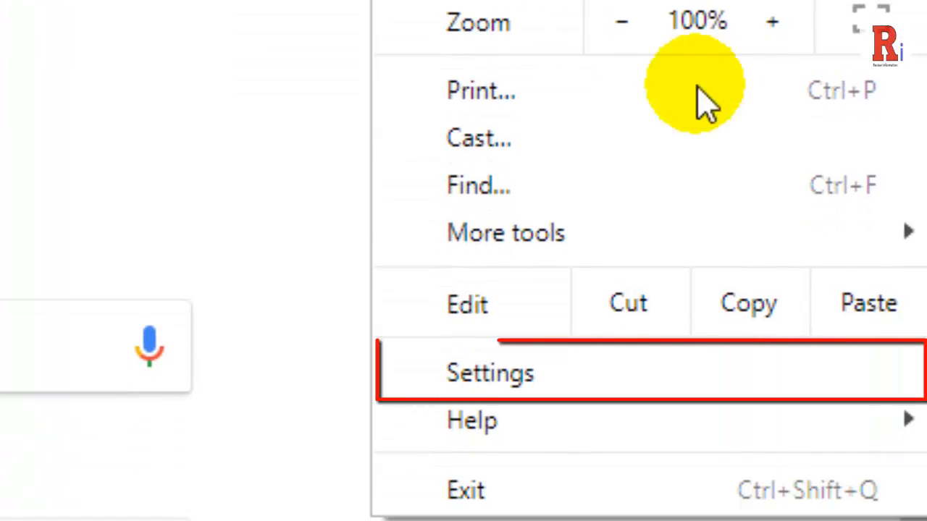
click(490, 372)
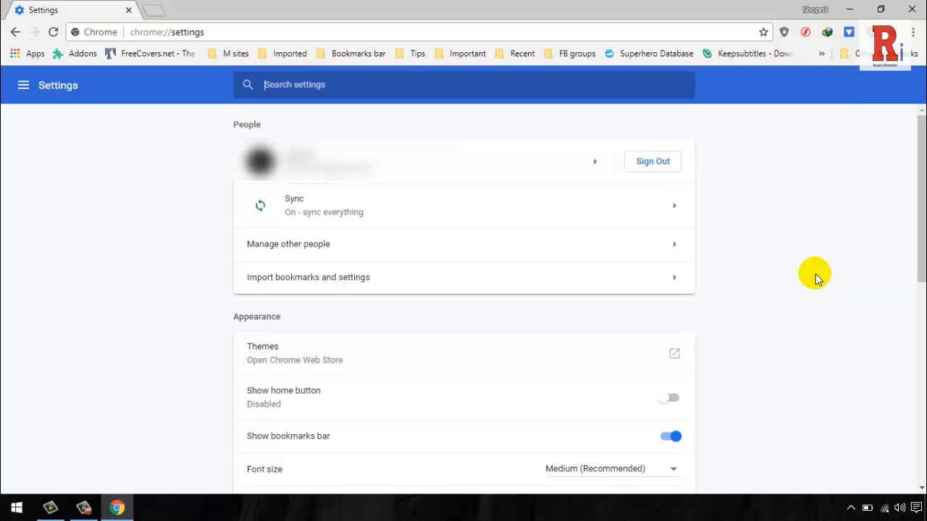
Step: Expand the Advanced section of Chrome Settings
scroll(down, 3)
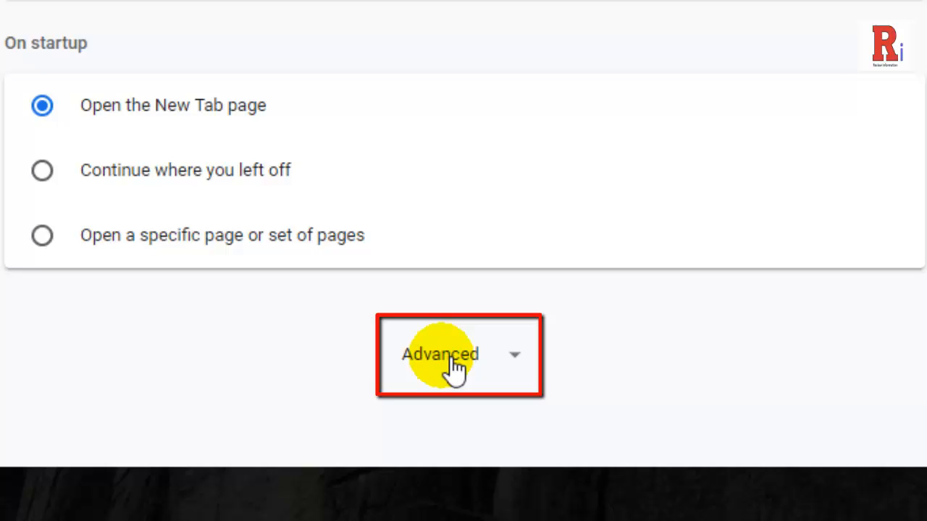
click(440, 355)
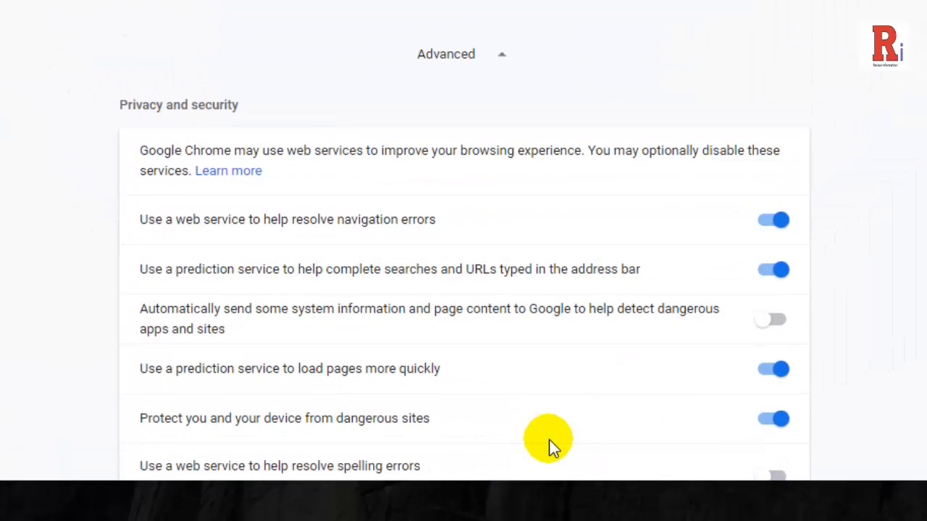
Step: Turn off 'Continue running background apps when Google Chrome is closed' under System
scroll(down, 3)
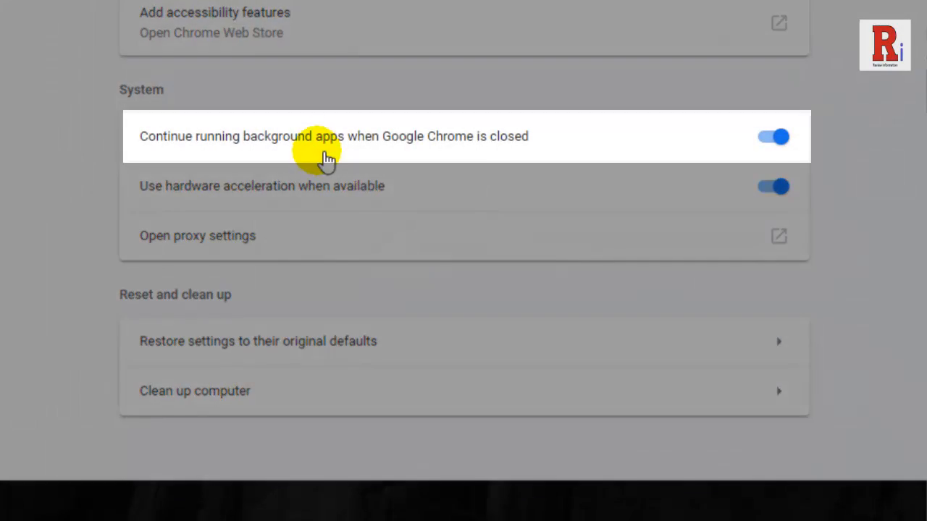
mouse_move(469, 160)
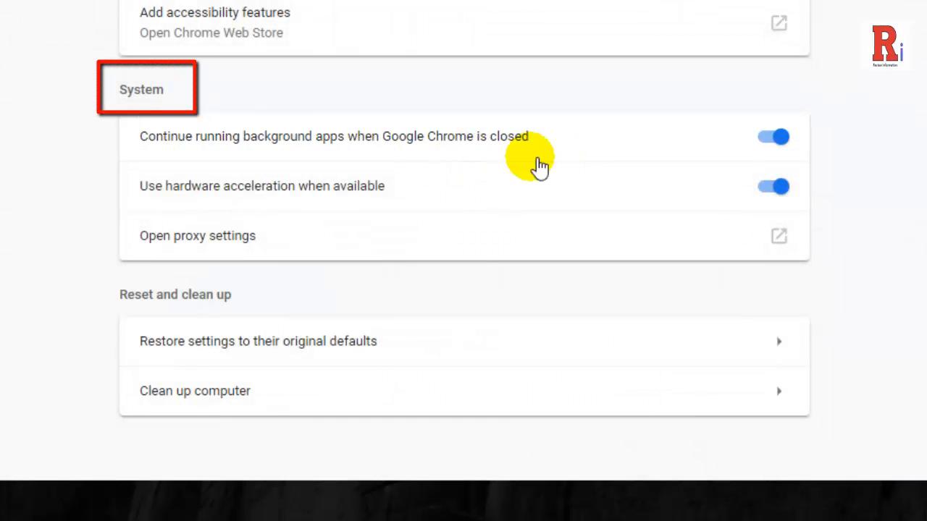
click(773, 137)
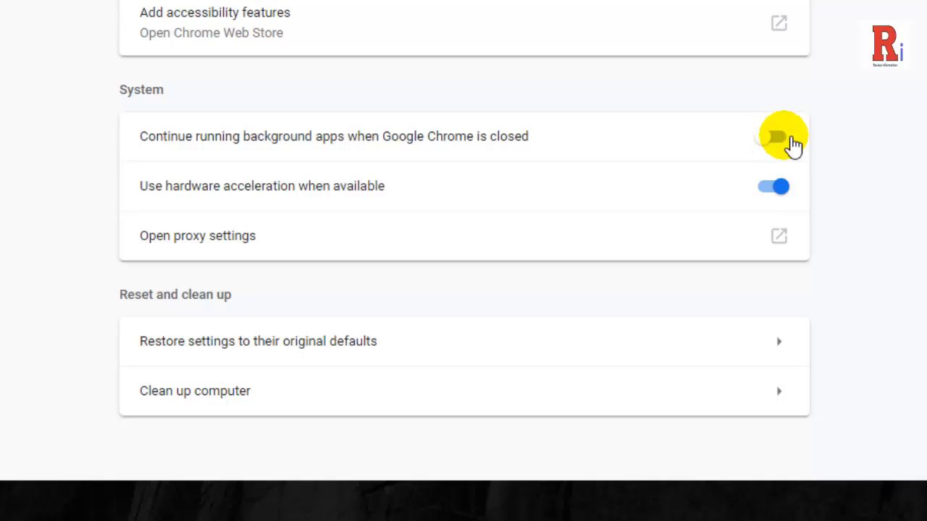